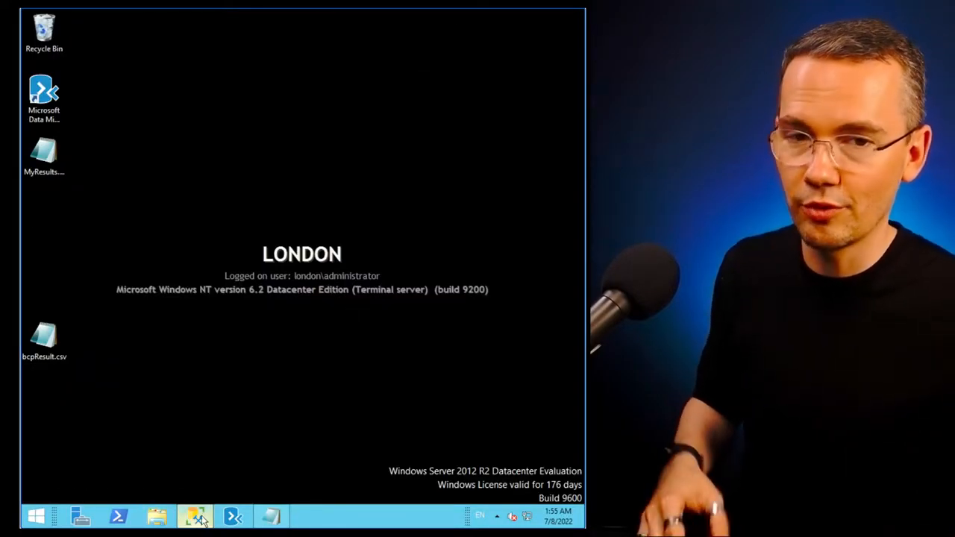
mouse_move(196, 517)
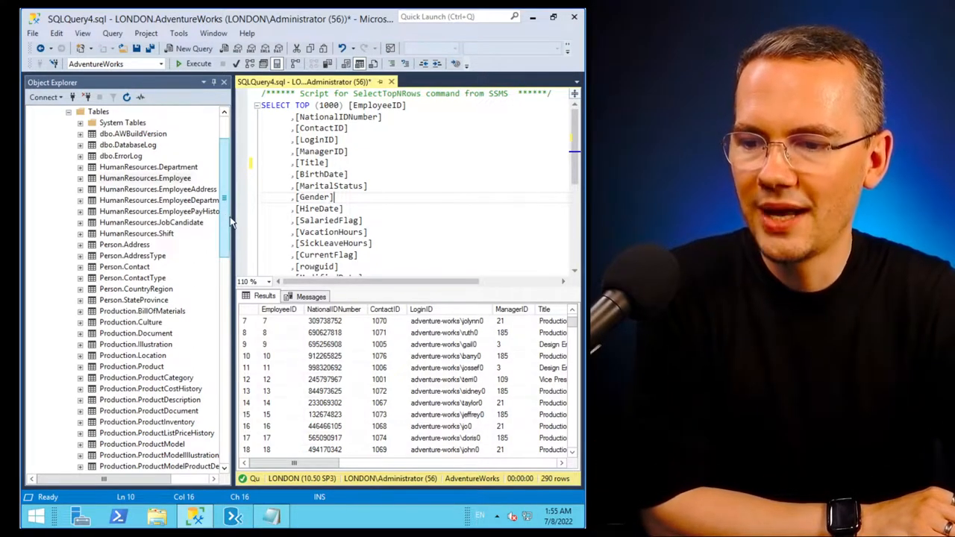
- Run the SELECT TOP 1000 HumanResources.Employee script in a new query window, returning 290 rows
left_click(141, 179)
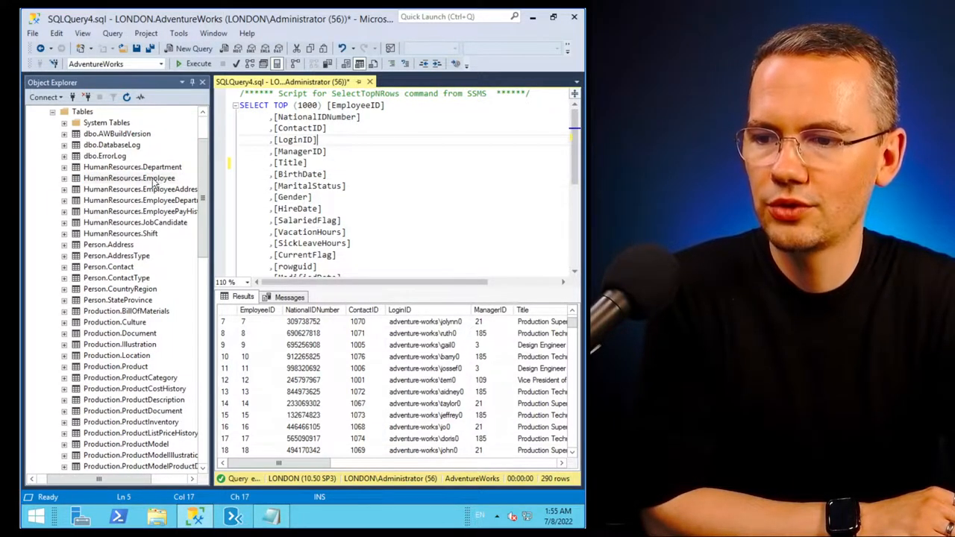
left_click(188, 48)
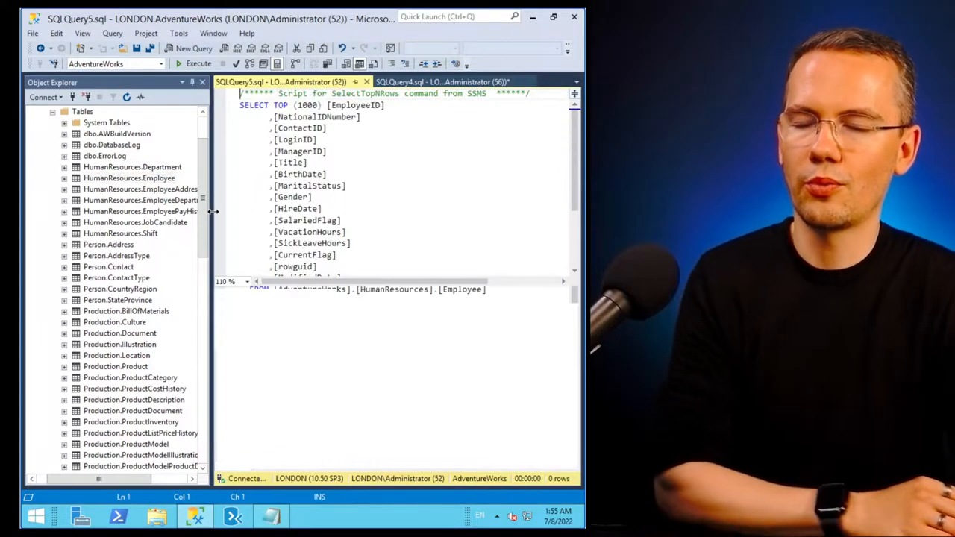
left_click(194, 63)
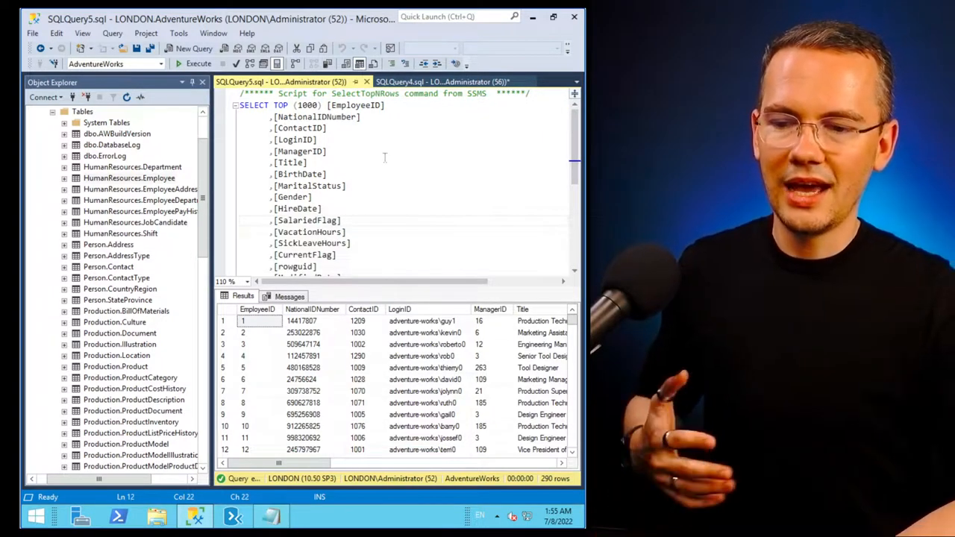
mouse_move(386, 391)
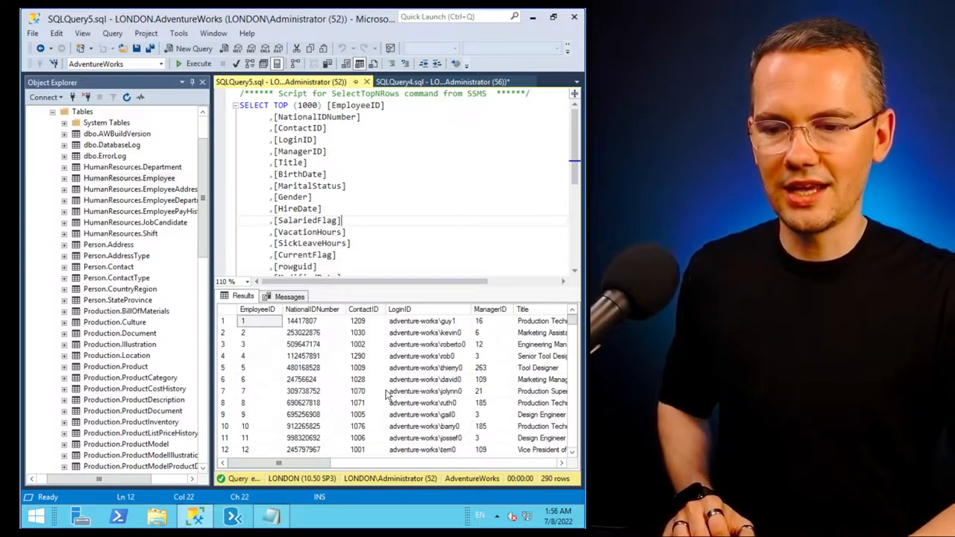
mouse_move(359, 363)
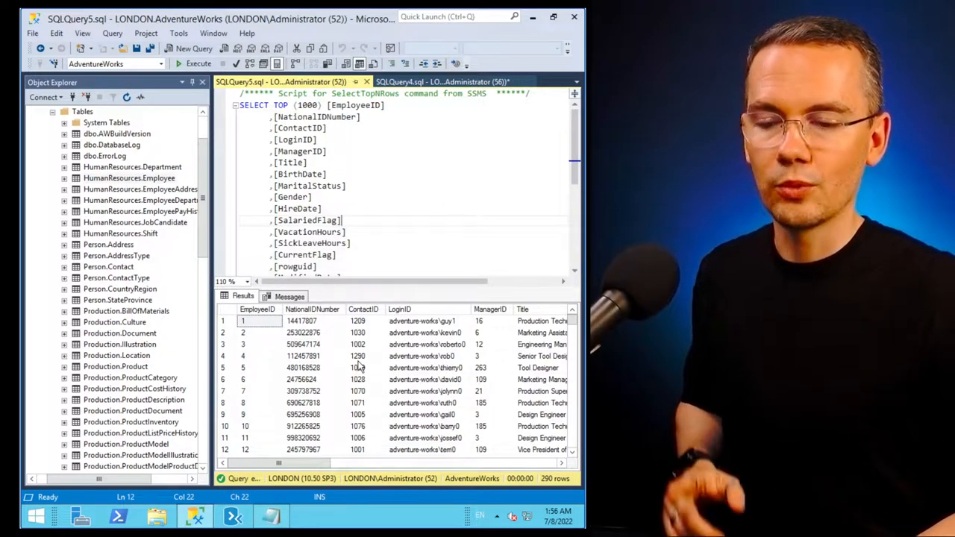
- Save the Employee grid results to the Desktop as tab-delimited text file TabResults
right_click(359, 355)
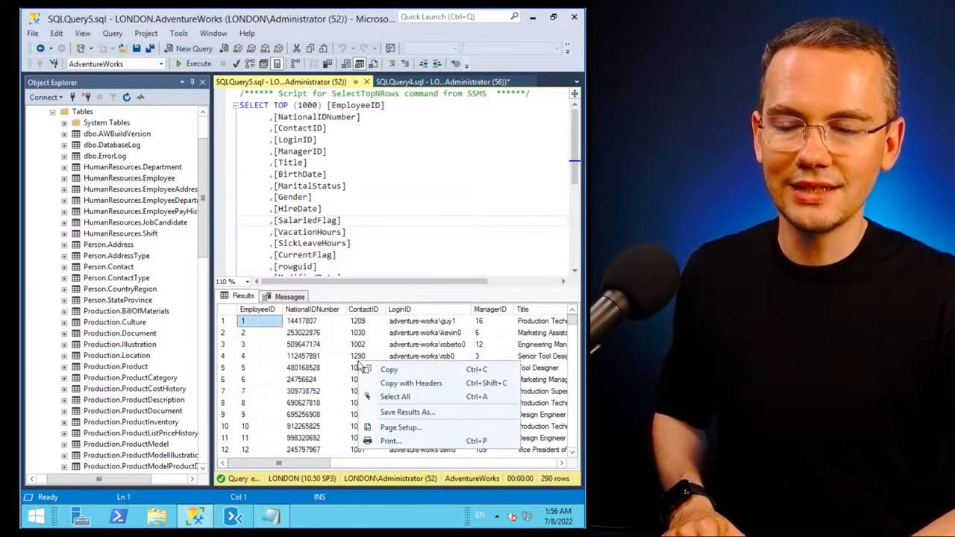
mouse_move(380, 341)
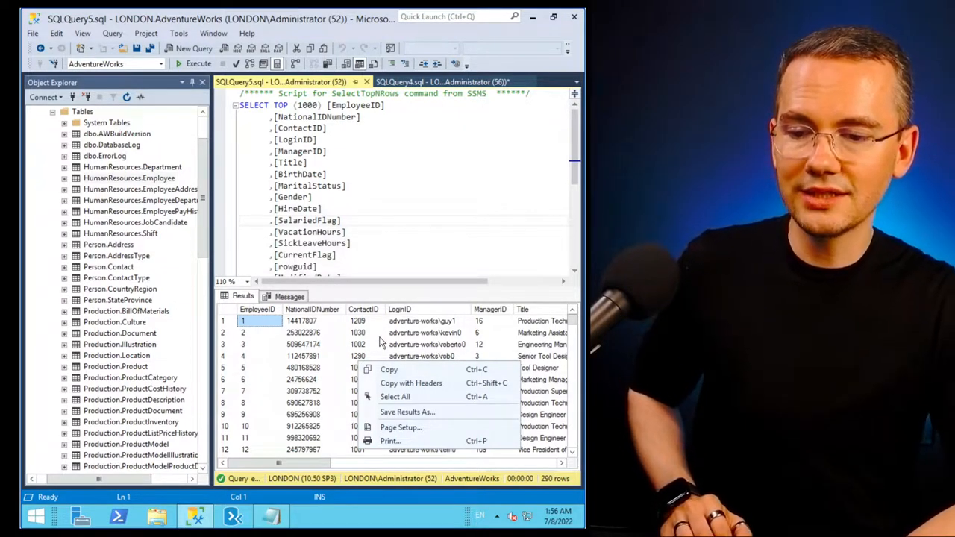
mouse_move(407, 411)
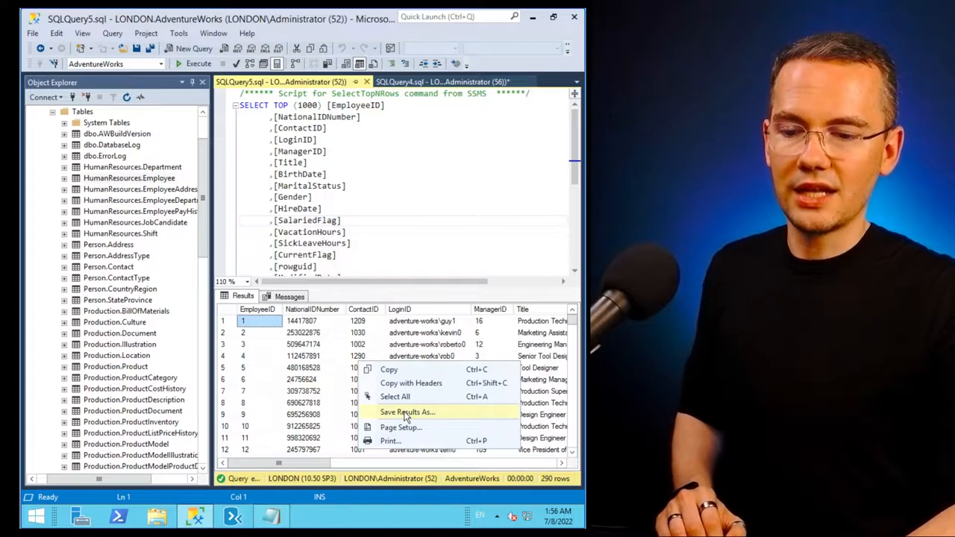
left_click(408, 412)
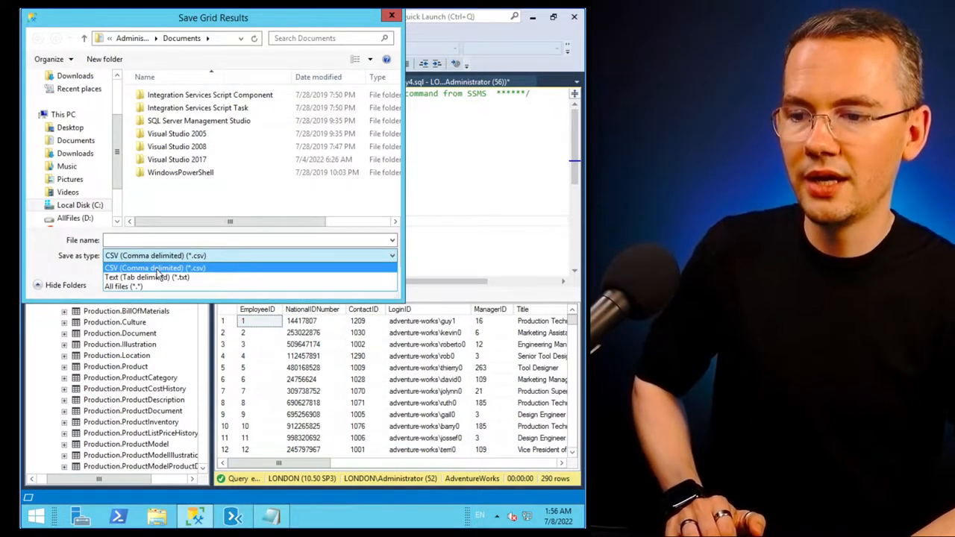
mouse_move(157, 276)
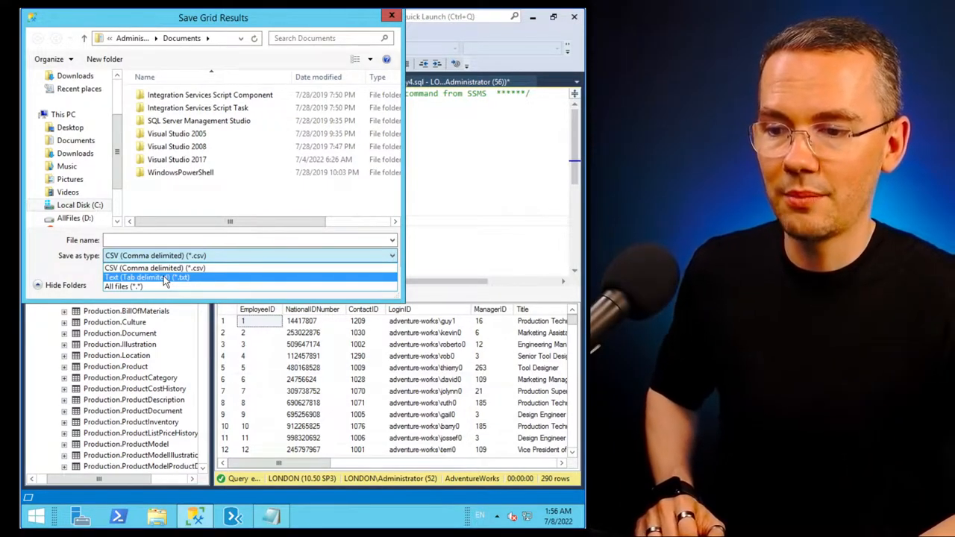
left_click(146, 277)
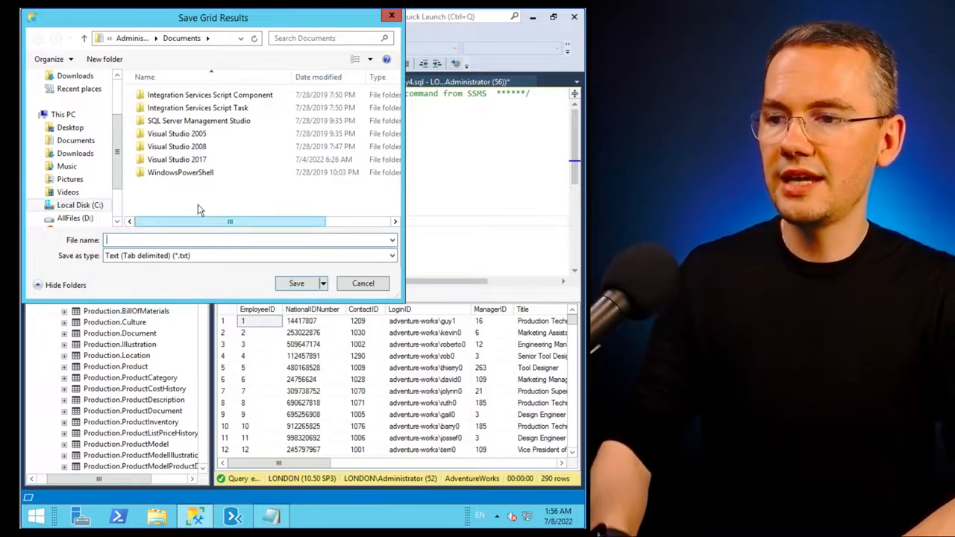
left_click(69, 129)
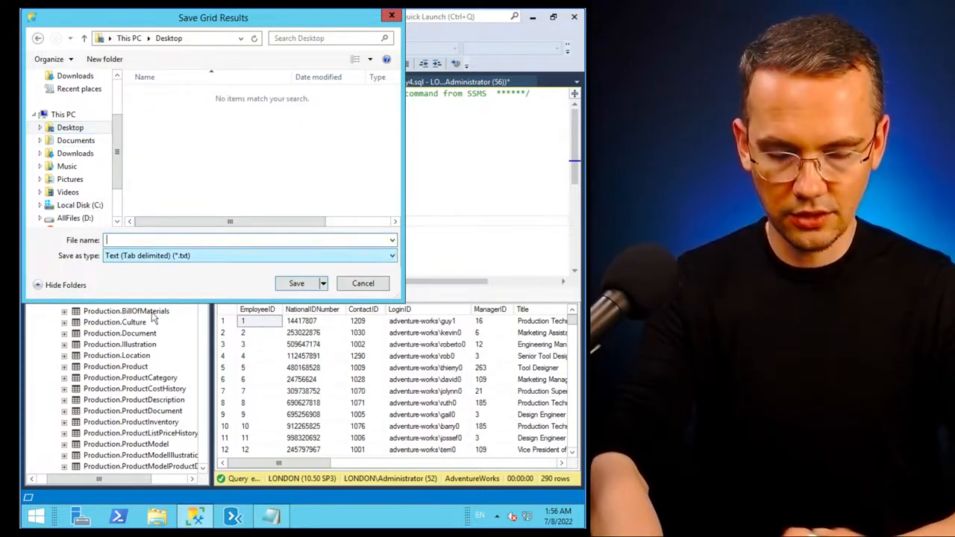
type("Tab")
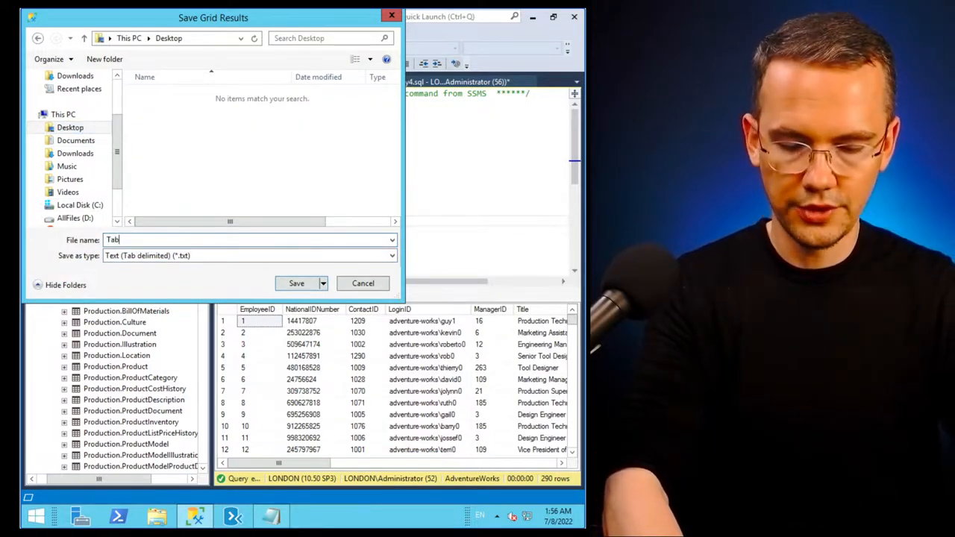
type("Results")
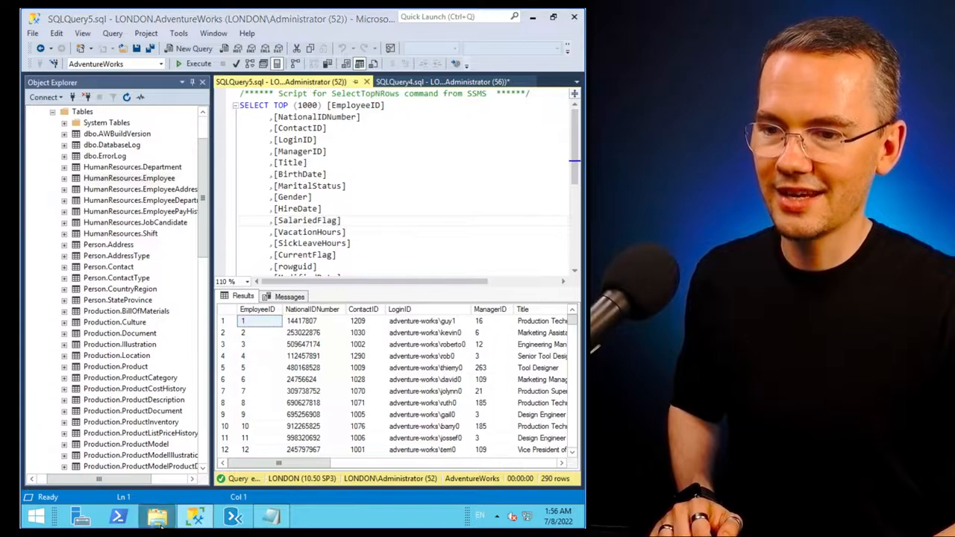
left_click(153, 517)
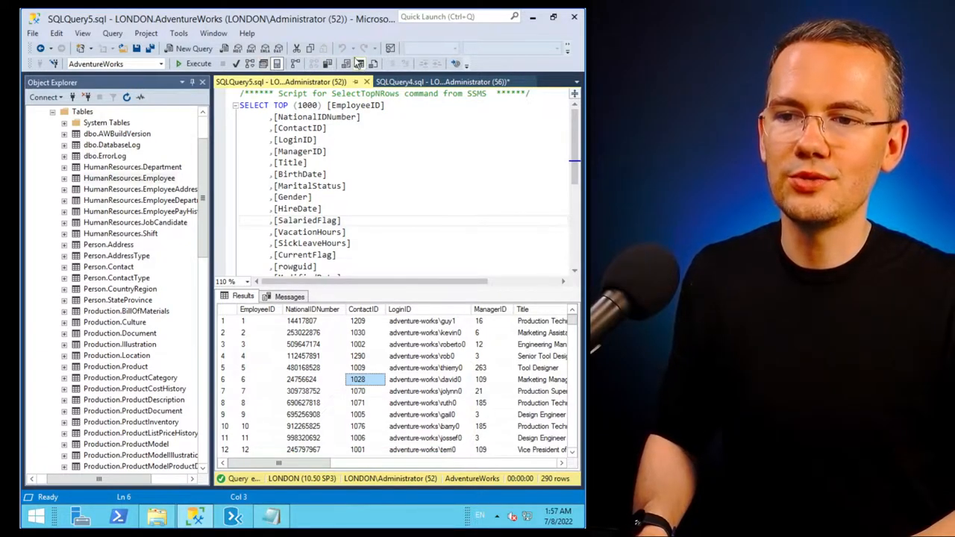
mouse_move(343, 63)
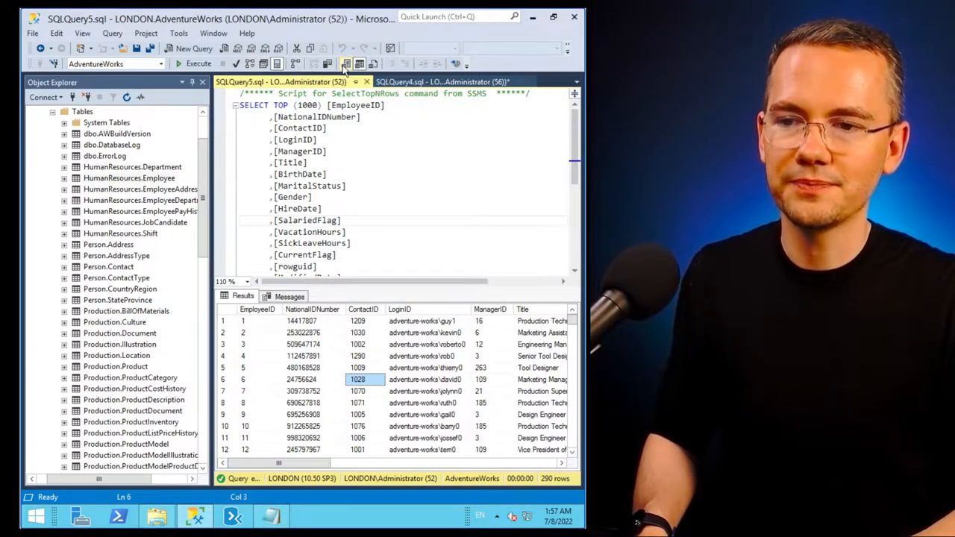
mouse_move(343, 63)
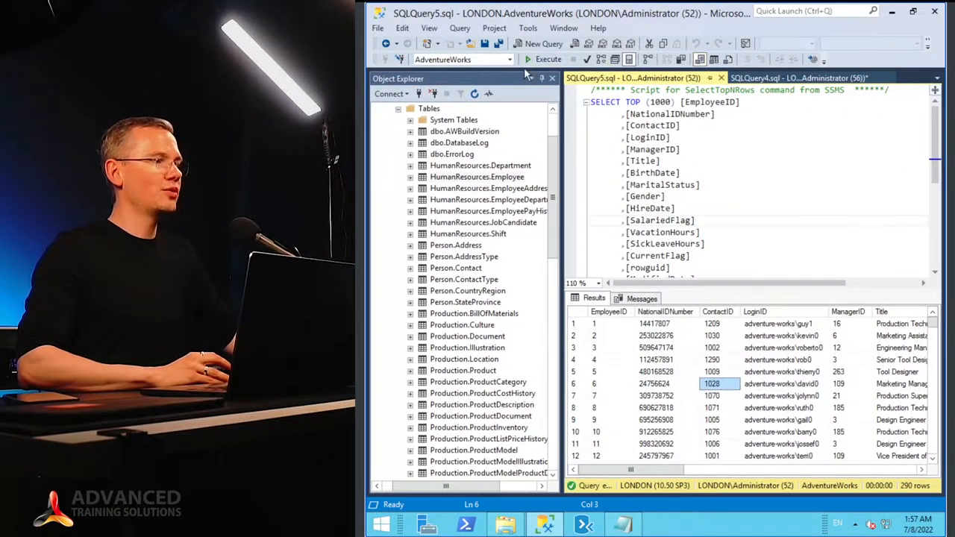
- Switch output to Results to Text and rerun the Employee query as aligned text columns
left_click(546, 60)
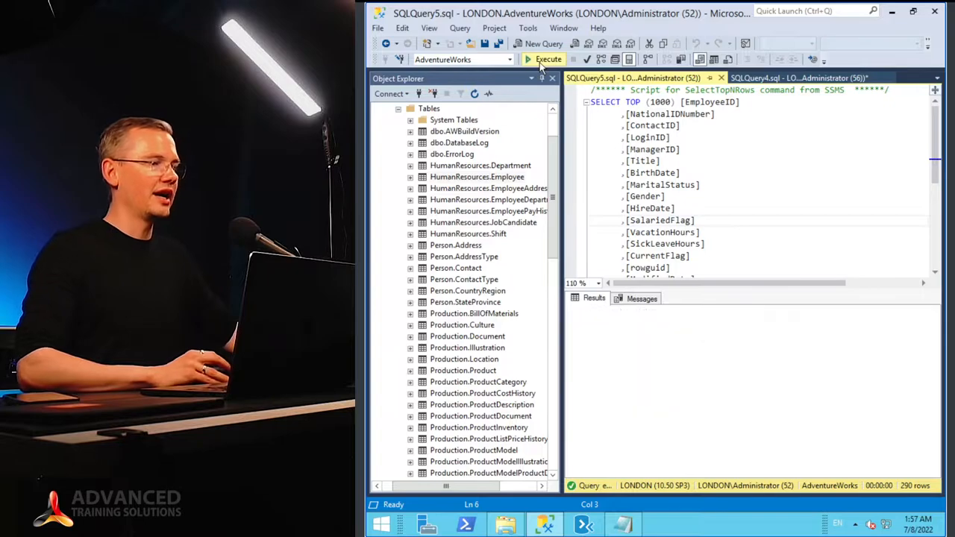
left_click(544, 60)
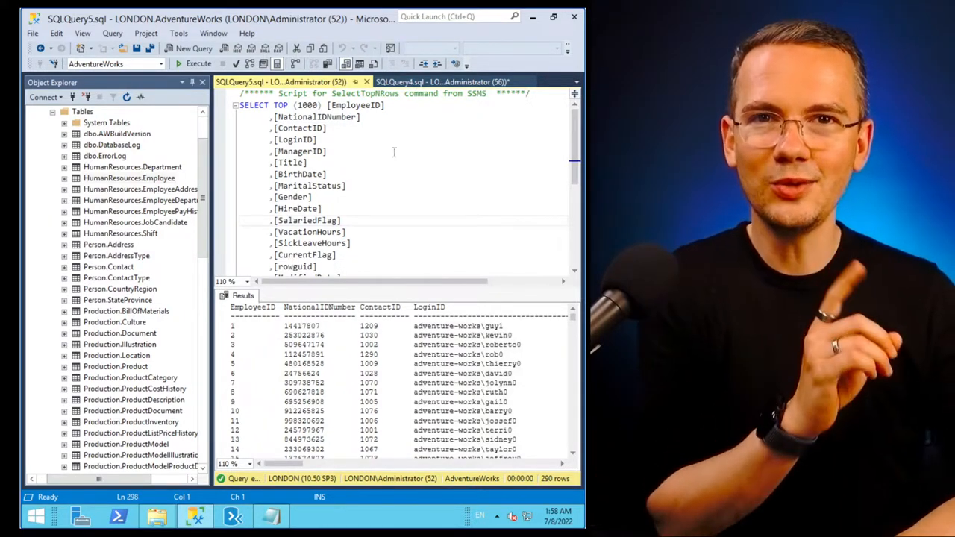
mouse_move(408, 67)
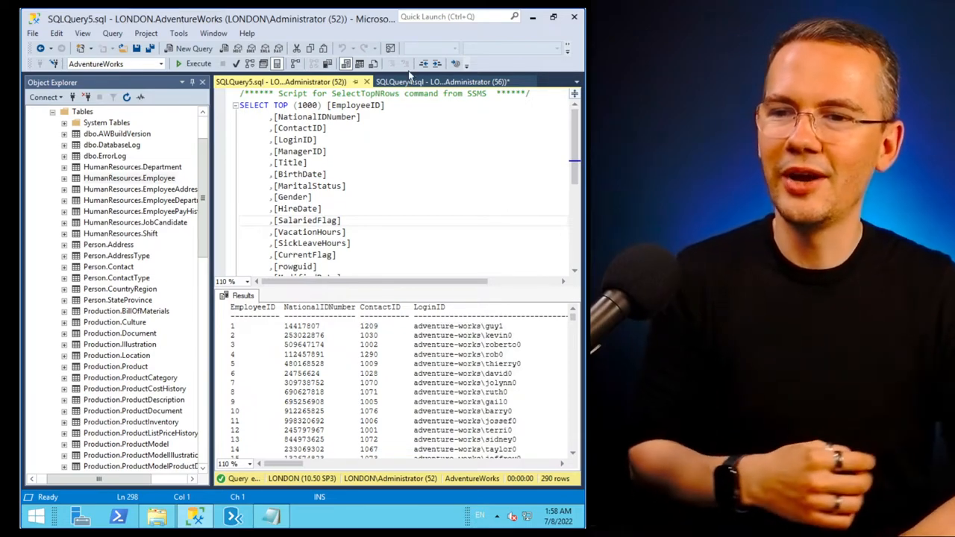
mouse_move(371, 62)
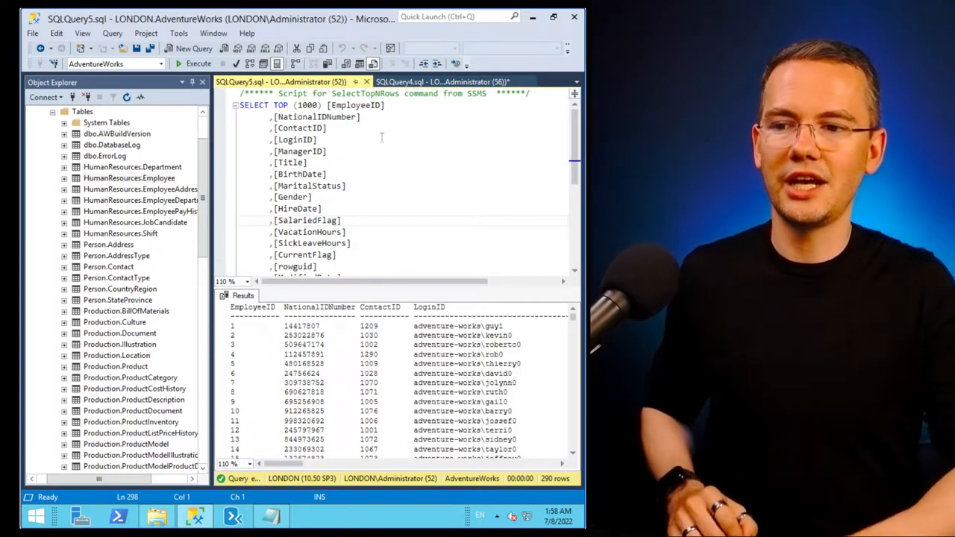
- Save the text results to the Desktop as report file FinalResult.rpt
left_click(179, 63)
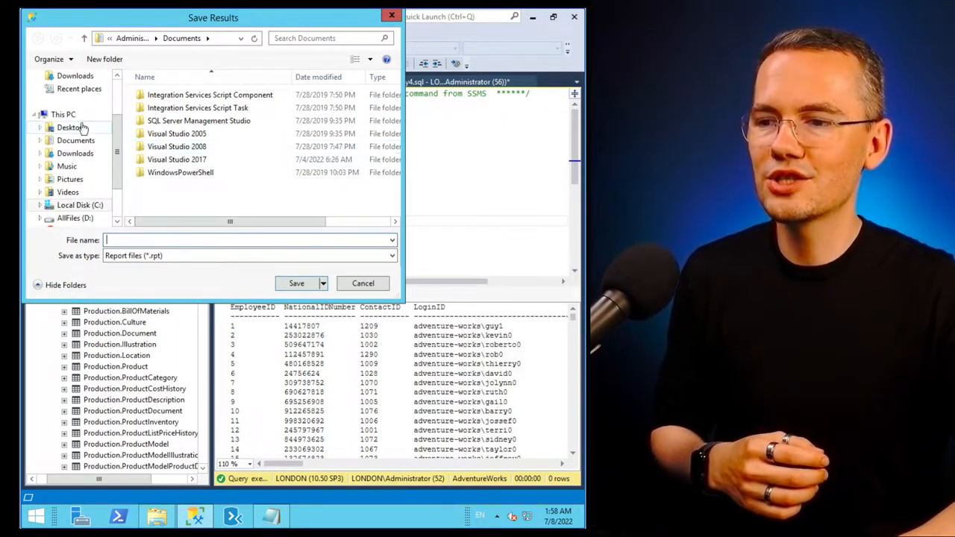
left_click(69, 127)
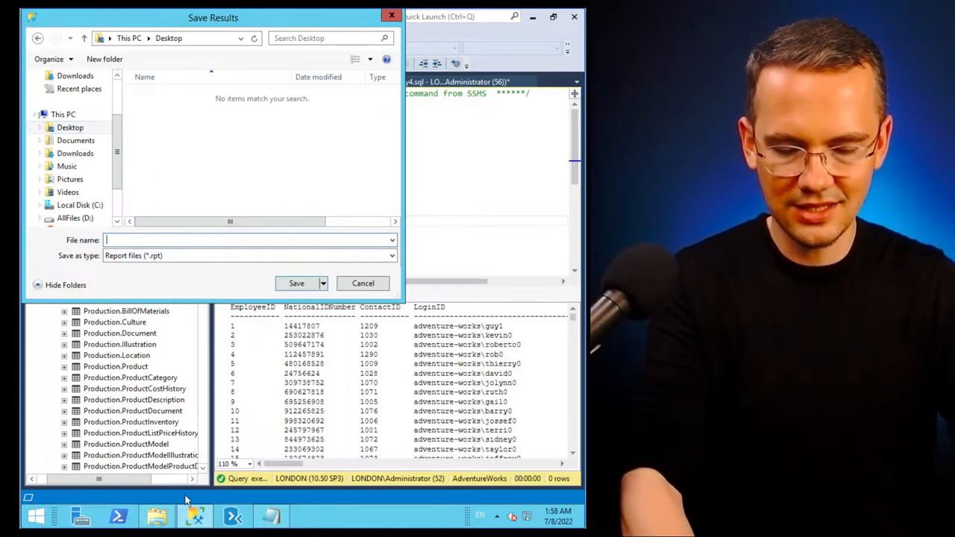
type("Final")
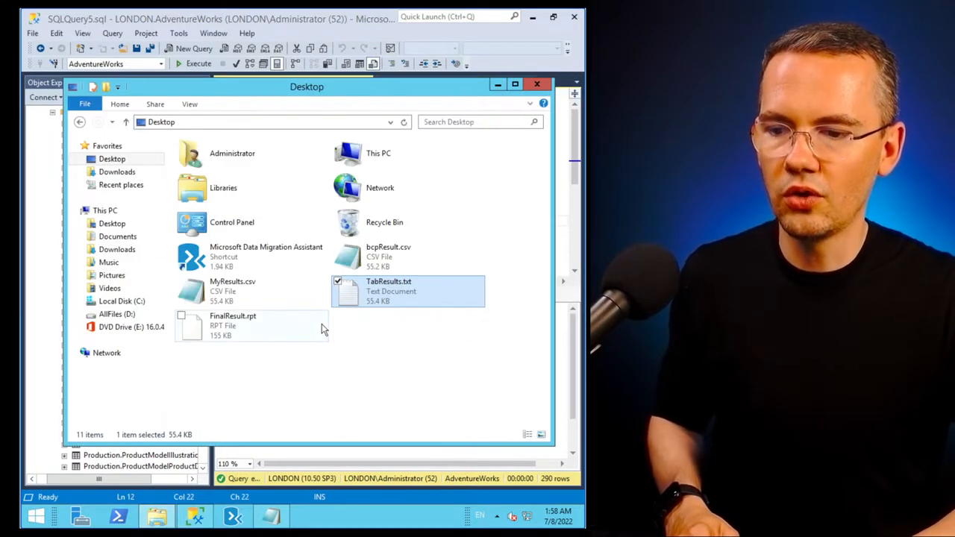
- Open FinalResult.rpt from the Desktop in Notepad and view the aligned employee columns
right_click(325, 329)
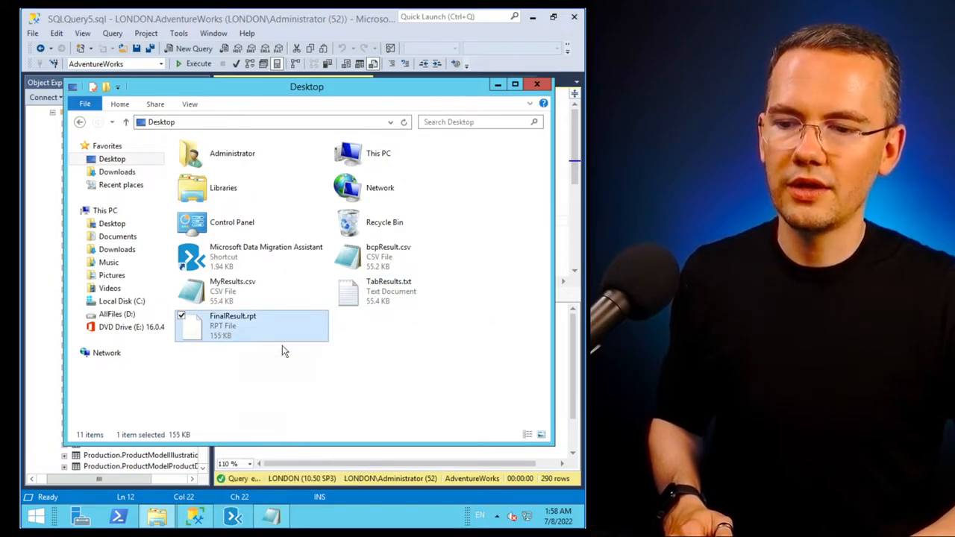
double_click(233, 322)
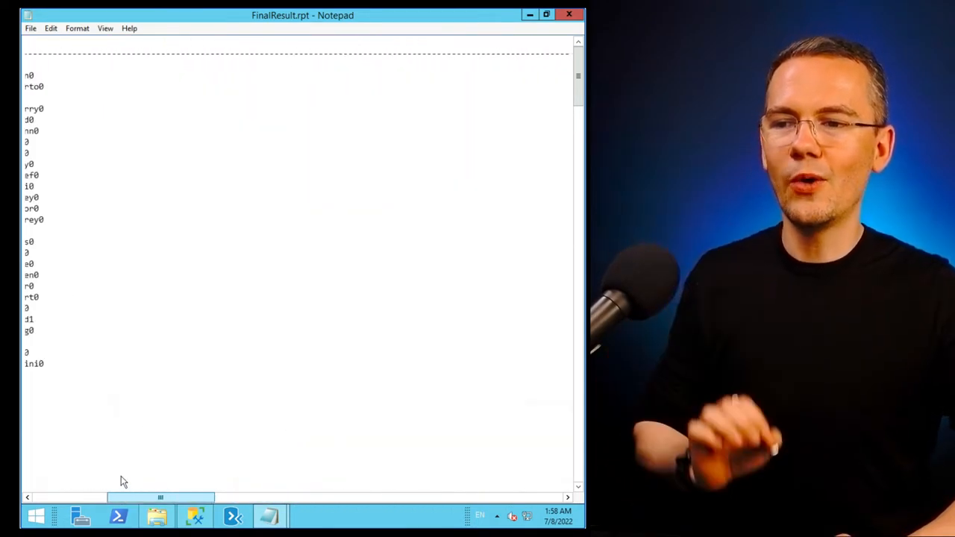
scroll("left", 3)
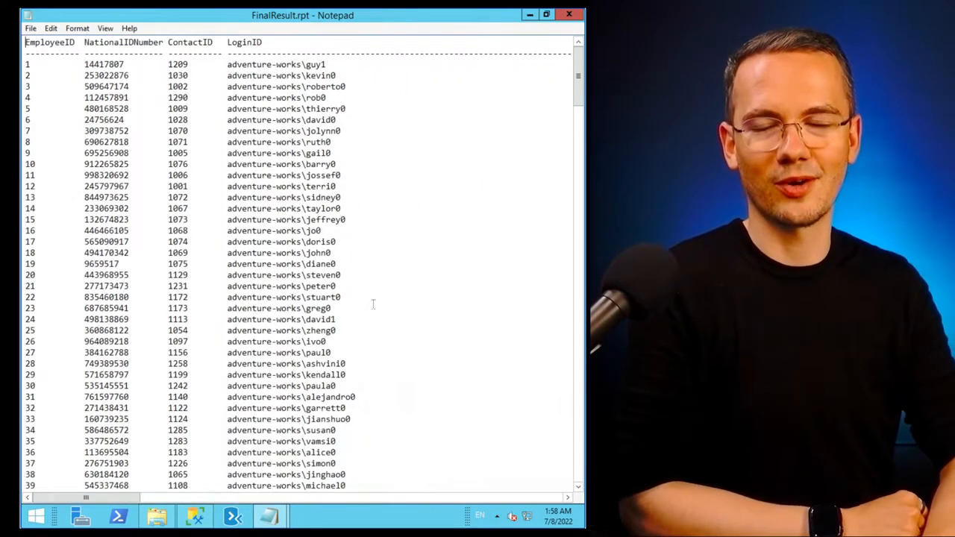